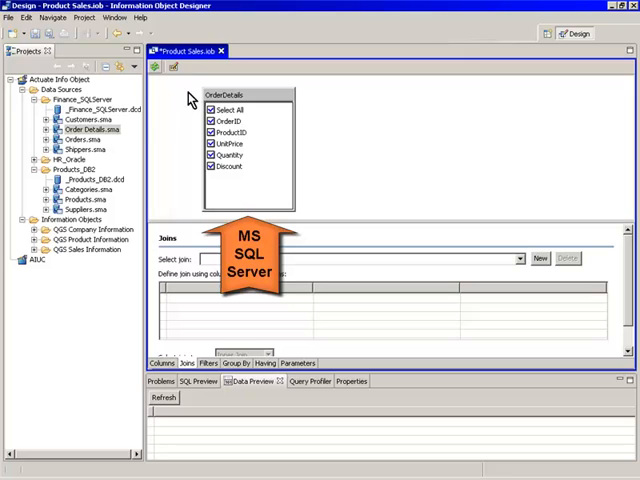
# Step: Include all OrderDetails columns in Product Sales and view its join settings
pyautogui.click(85, 198)
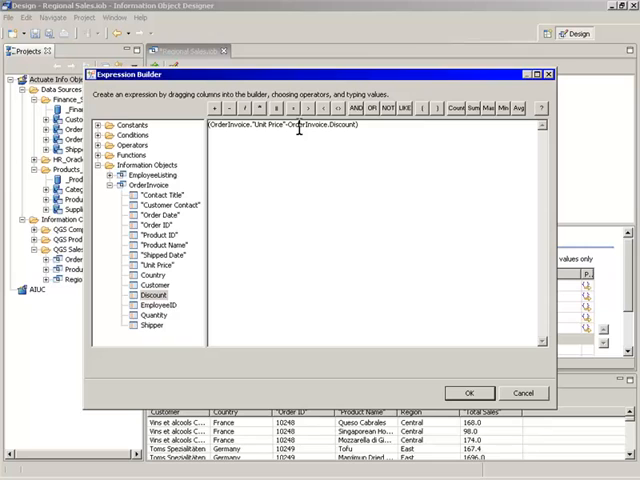
# Step: Set Total Sales to (Unit Price - Discount) * Quantity and review the query execution plan
pyautogui.write(')*OrderInvoice.Quantity')
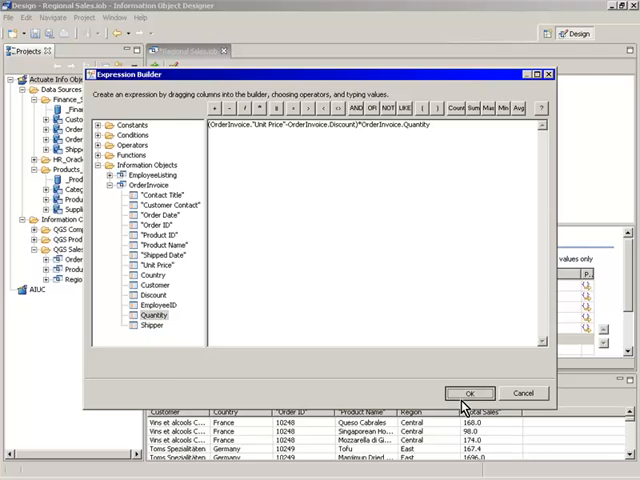
pyautogui.click(470, 392)
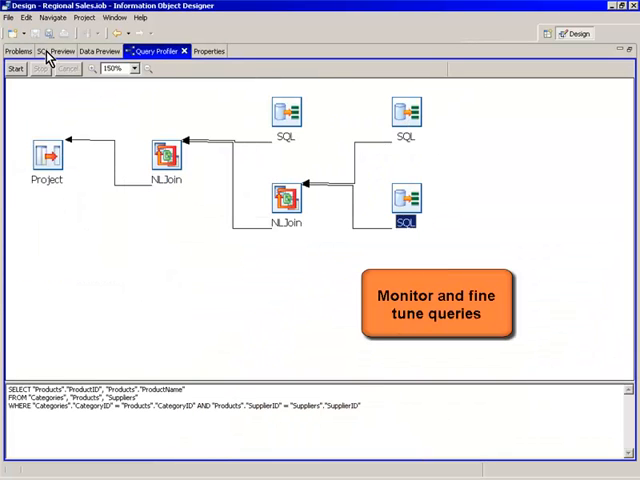
pyautogui.click(58, 51)
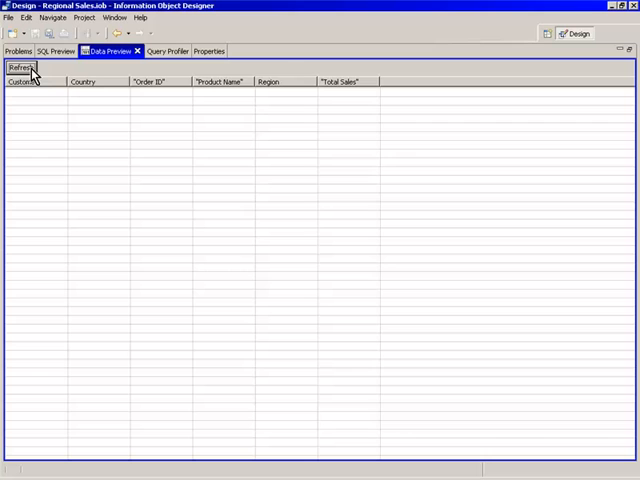
# Step: Refresh the Data Preview to load rows for Customer, Country, Order ID, Product Name, Region, Total Sales
pyautogui.click(22, 67)
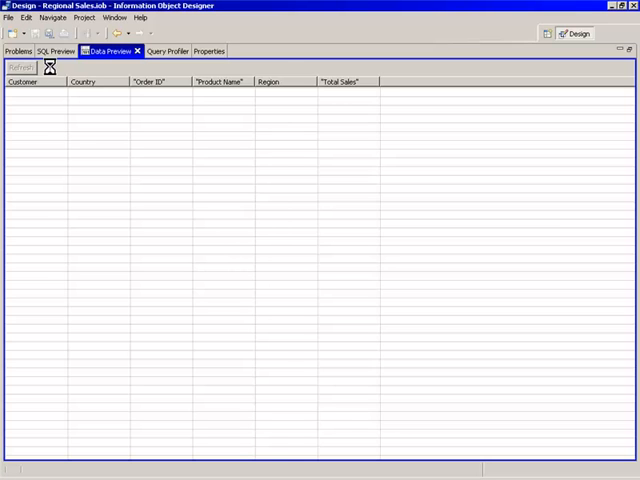
pyautogui.click(20, 66)
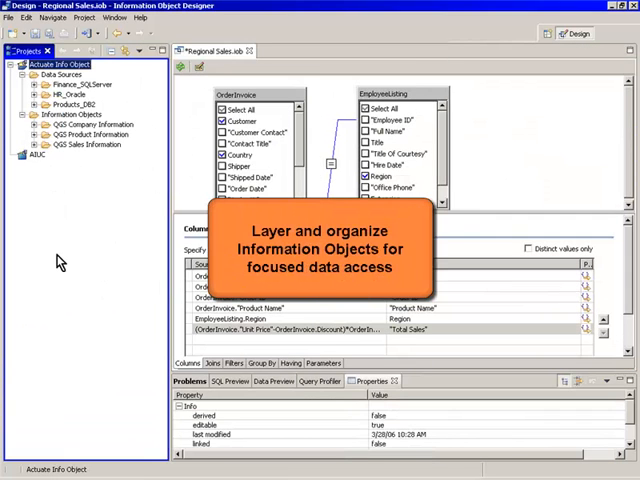
pyautogui.moveTo(57, 255)
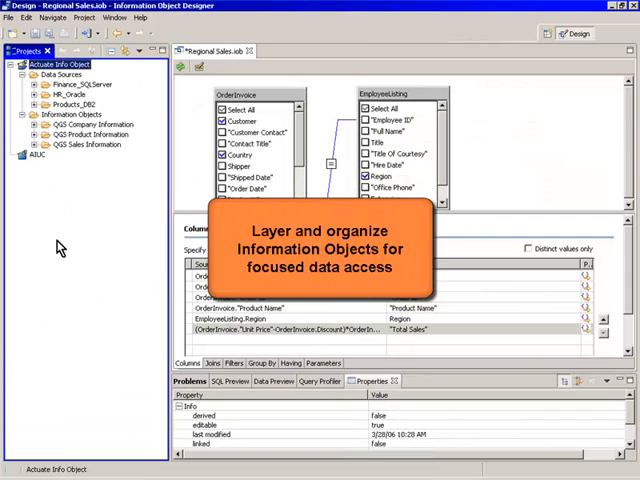